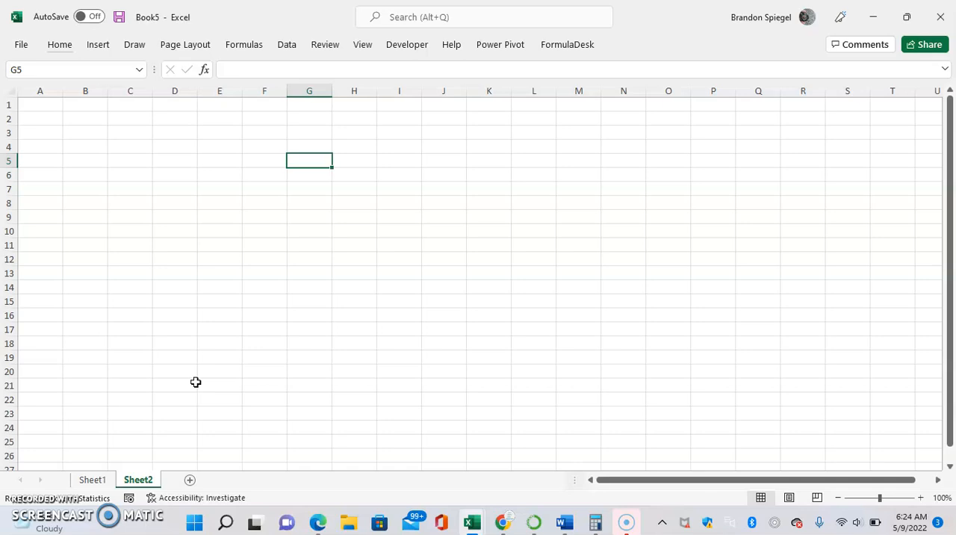
Reach the Excel Options window from the File area, landing on General settings.
left_click(264, 286)
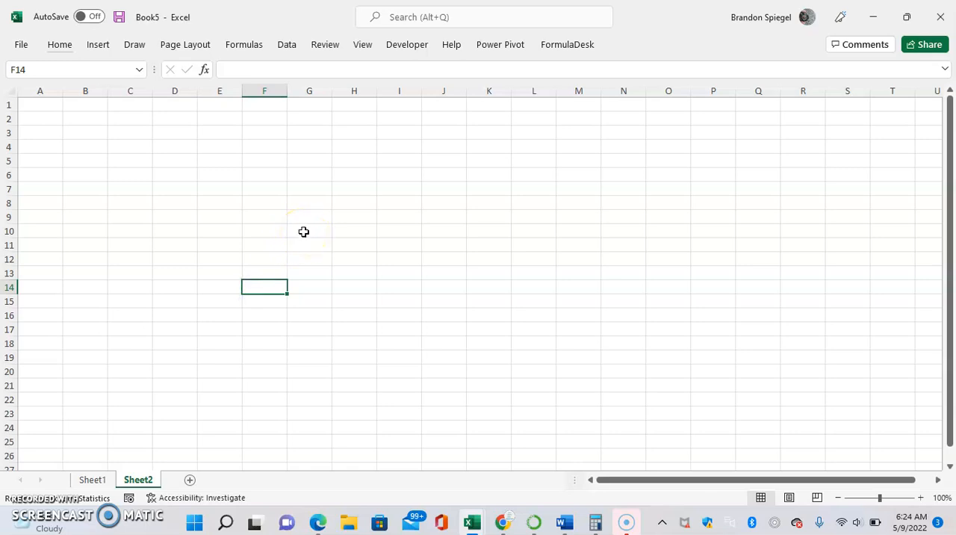
mouse_move(332, 224)
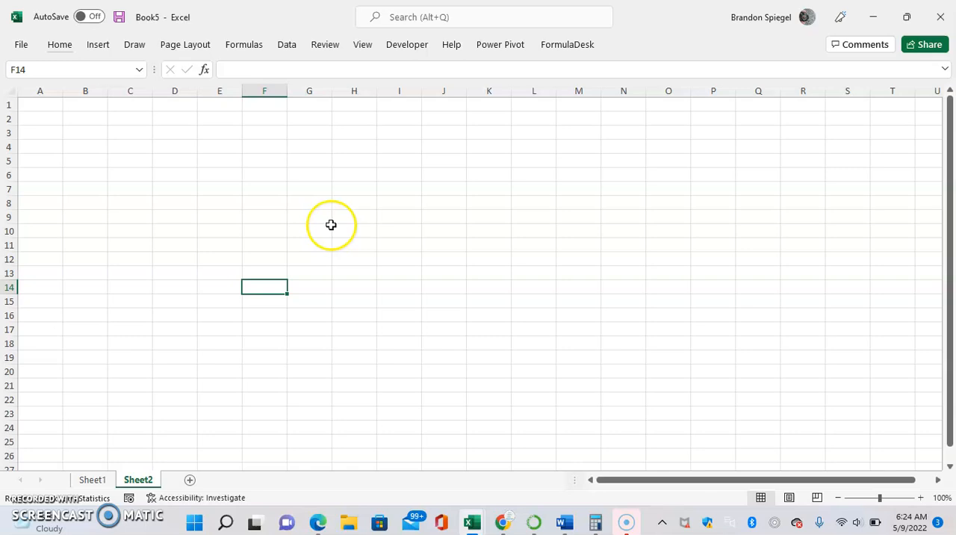
left_click(308, 230)
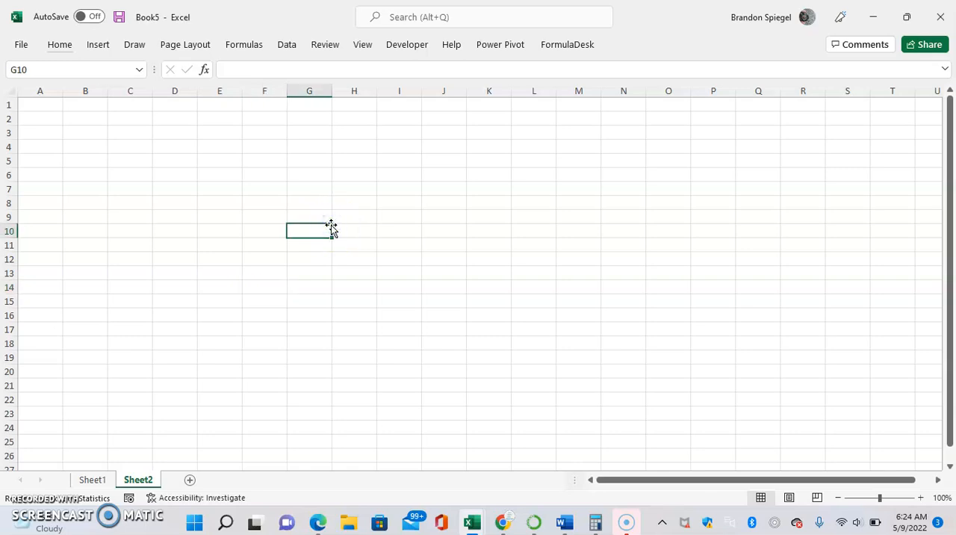
left_click(21, 45)
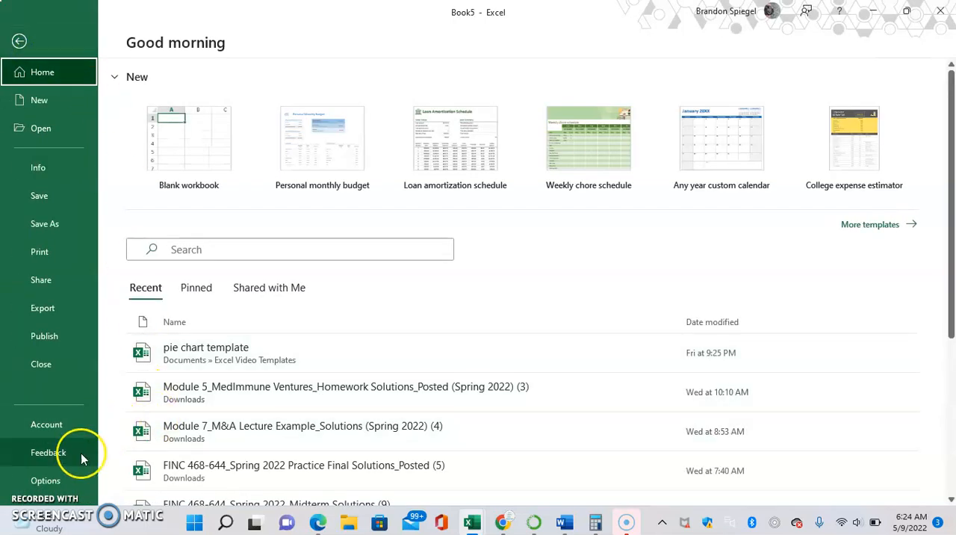
left_click(45, 481)
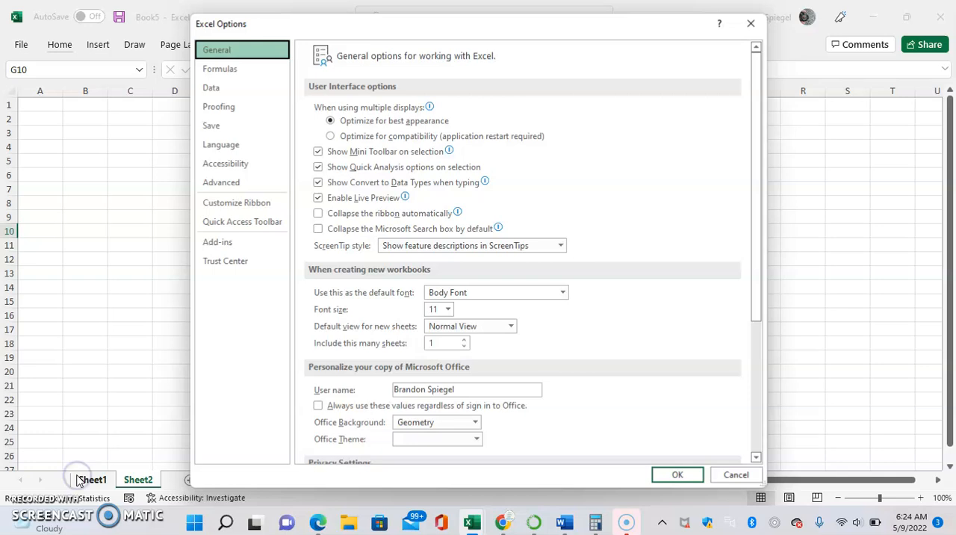
mouse_move(196, 256)
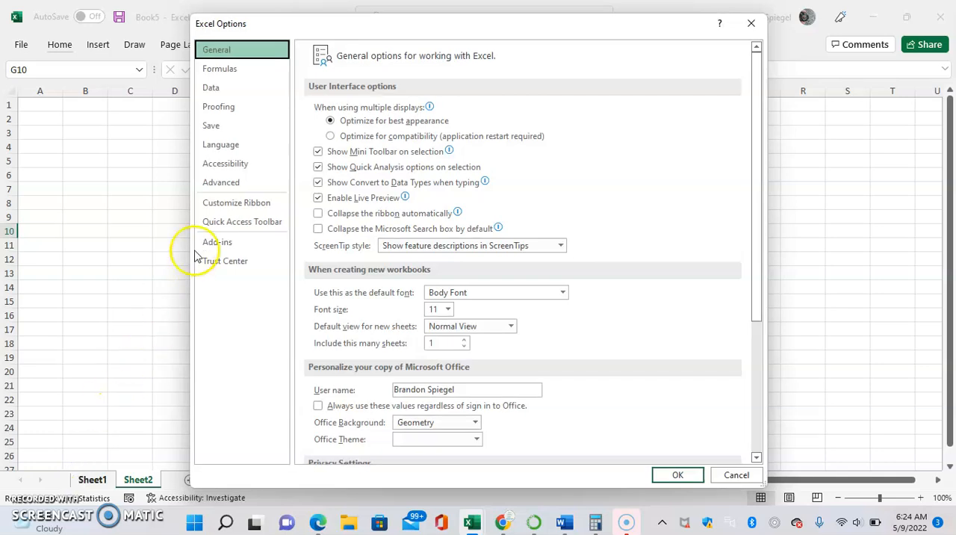
Show the Advanced pane scrolled to the Formulas multi-threaded calculation section.
left_click(221, 182)
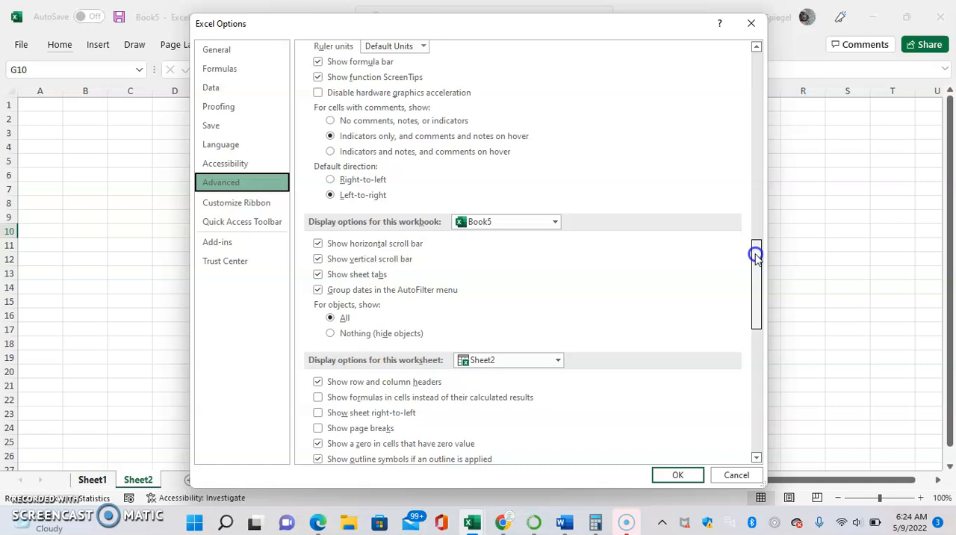
left_click_drag(755, 254, 761, 305)
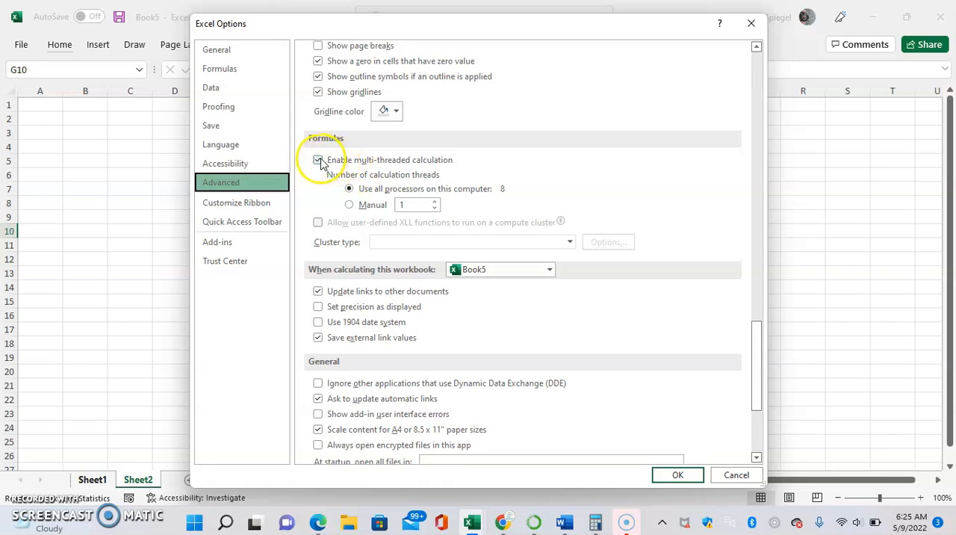
Keep multi-threaded calculation enabled, try Manual threads, and settle on 'Use all processors on this computer'.
left_click(319, 160)
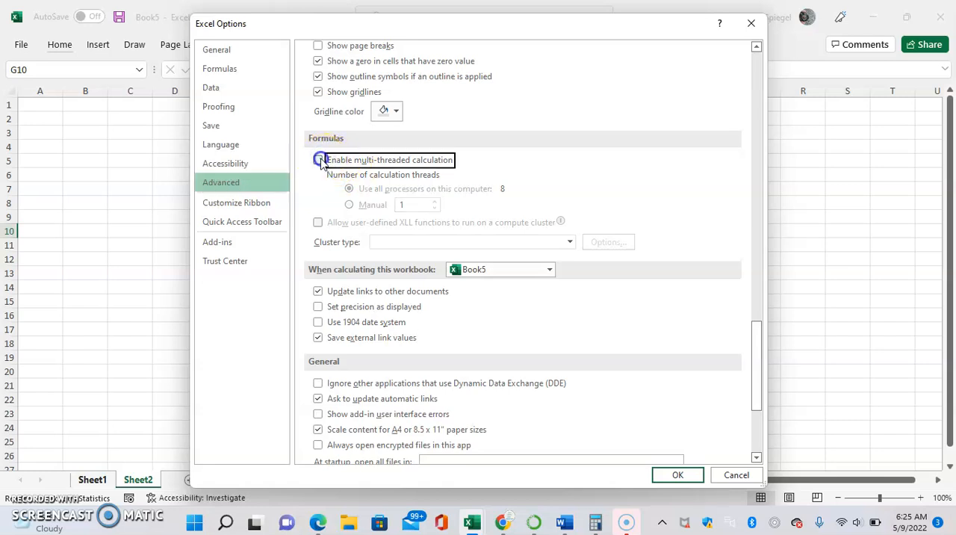
left_click(319, 158)
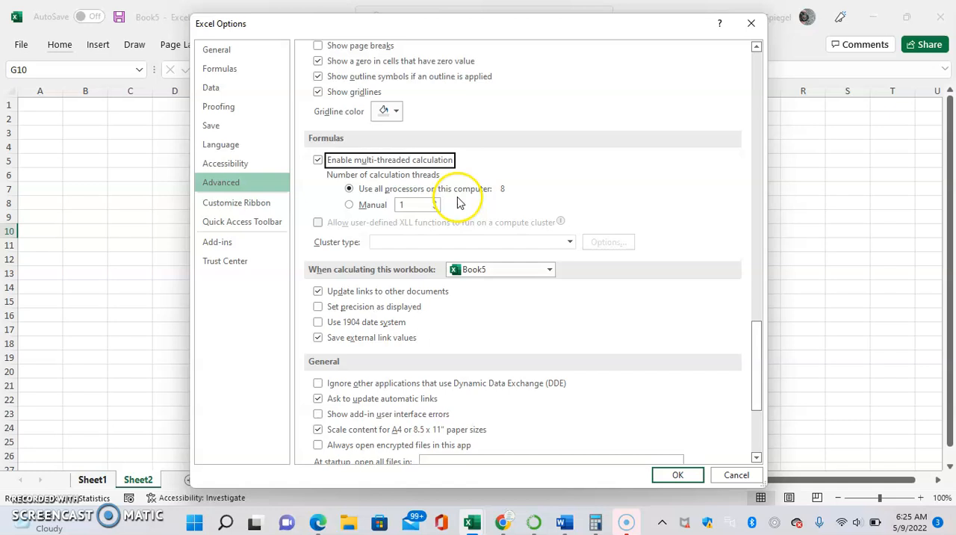
left_click(349, 203)
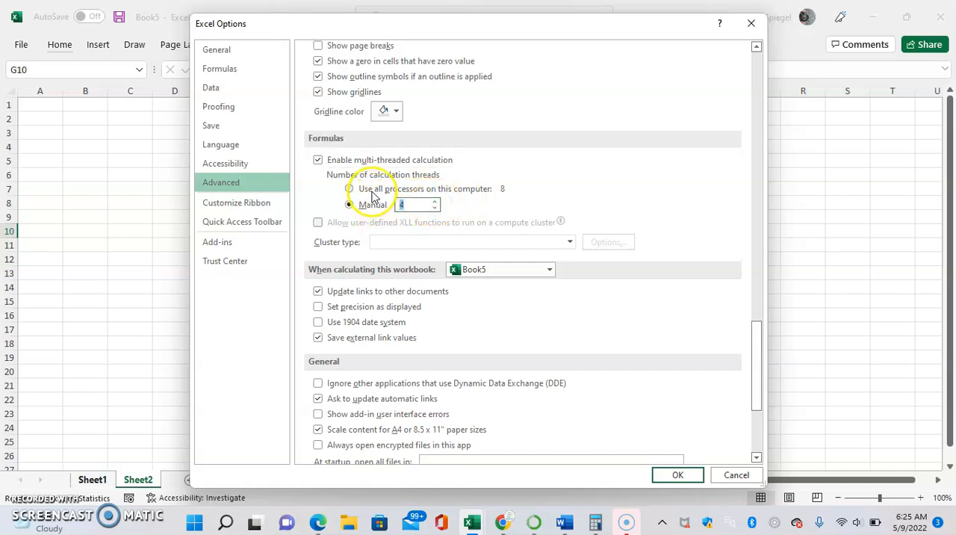
left_click(349, 188)
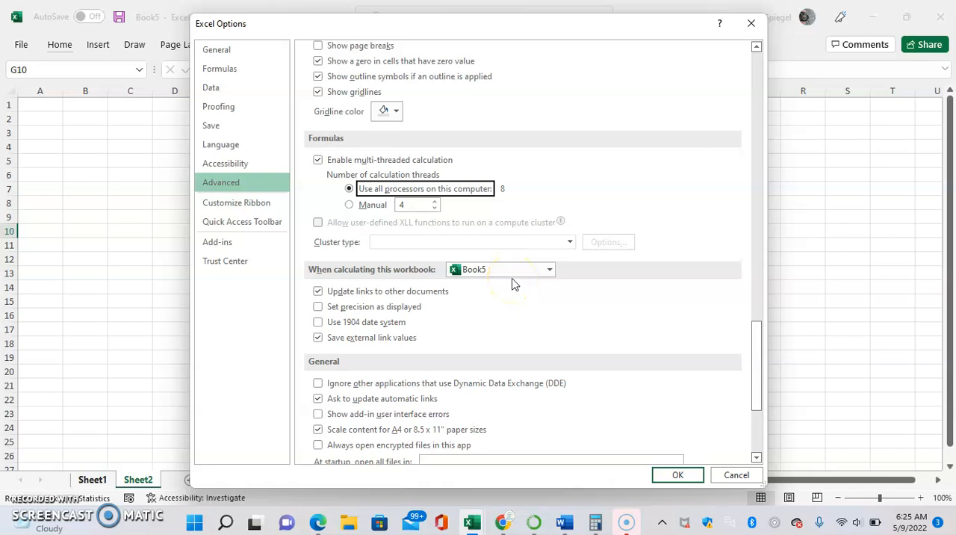
left_click(350, 203)
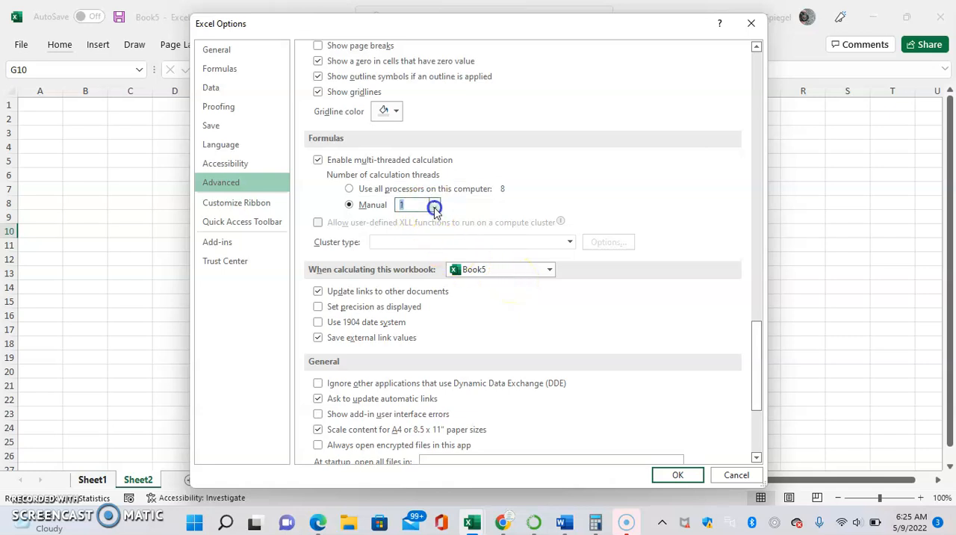
left_click(349, 189)
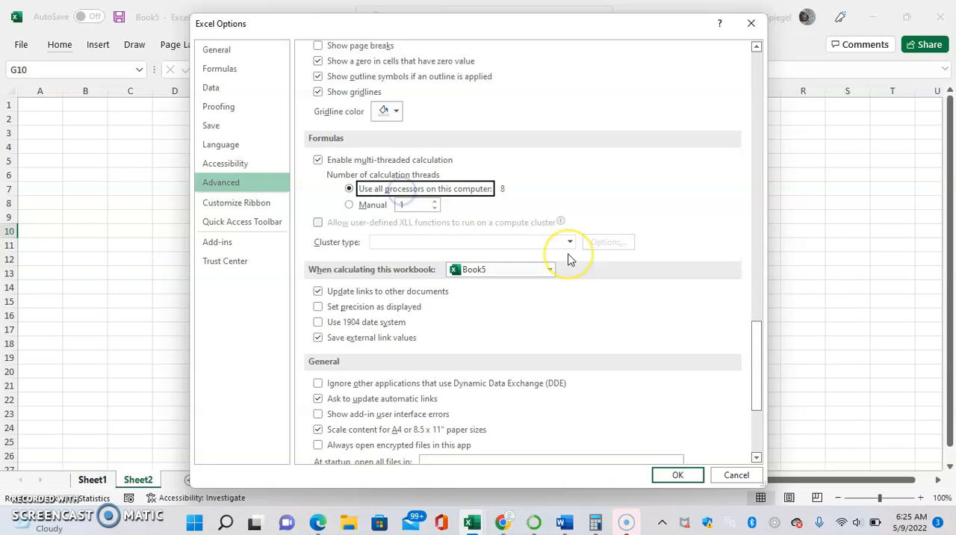